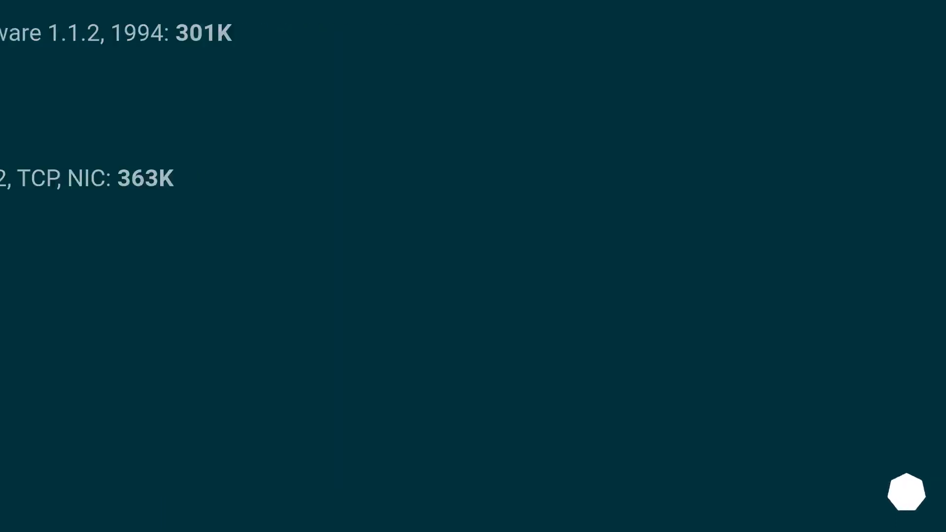
scroll("down", 3)
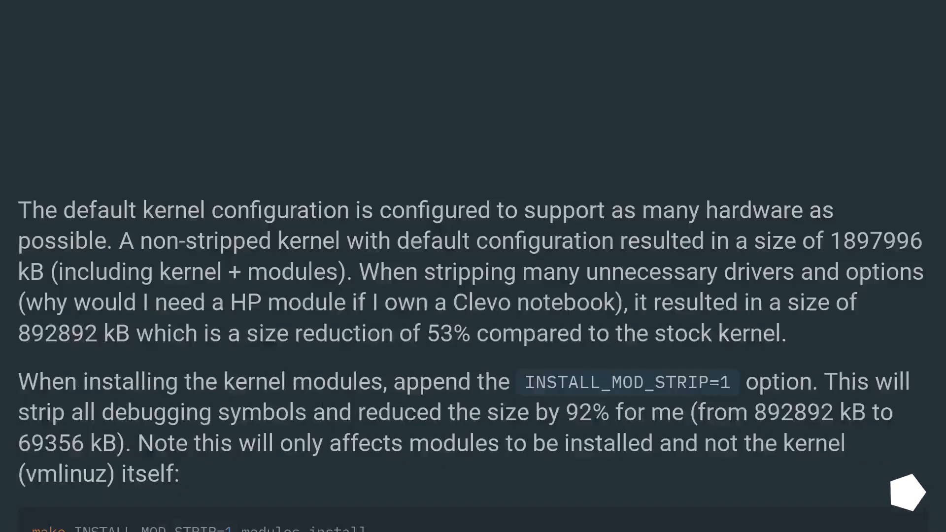